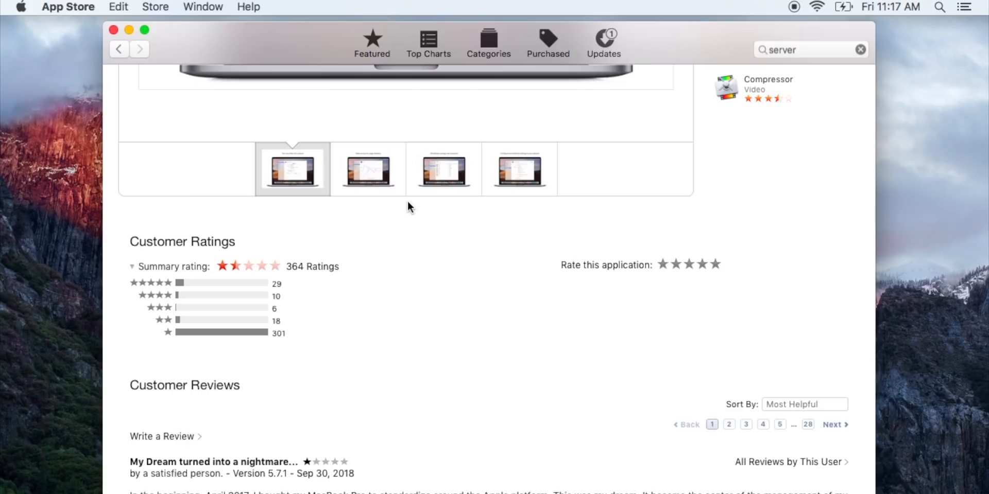
scroll(up, 3)
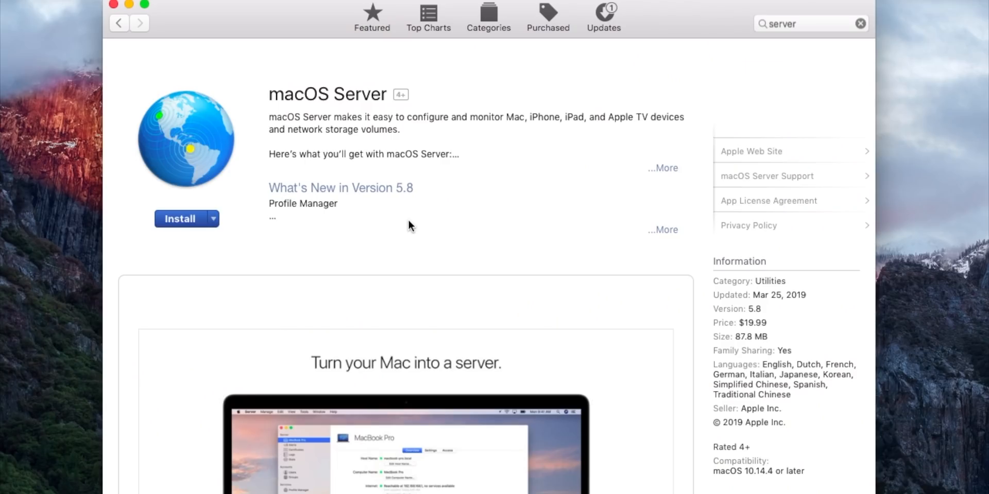